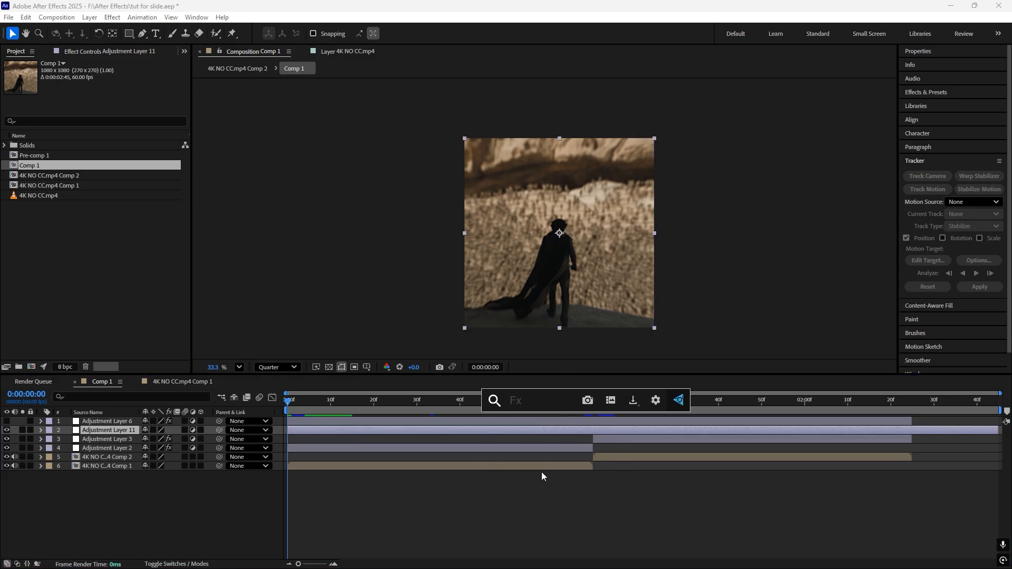
Apply S_BlurMoCurves to Adjustment Layer 11 and keyframe Shift X before, at and after the cut
text(s)
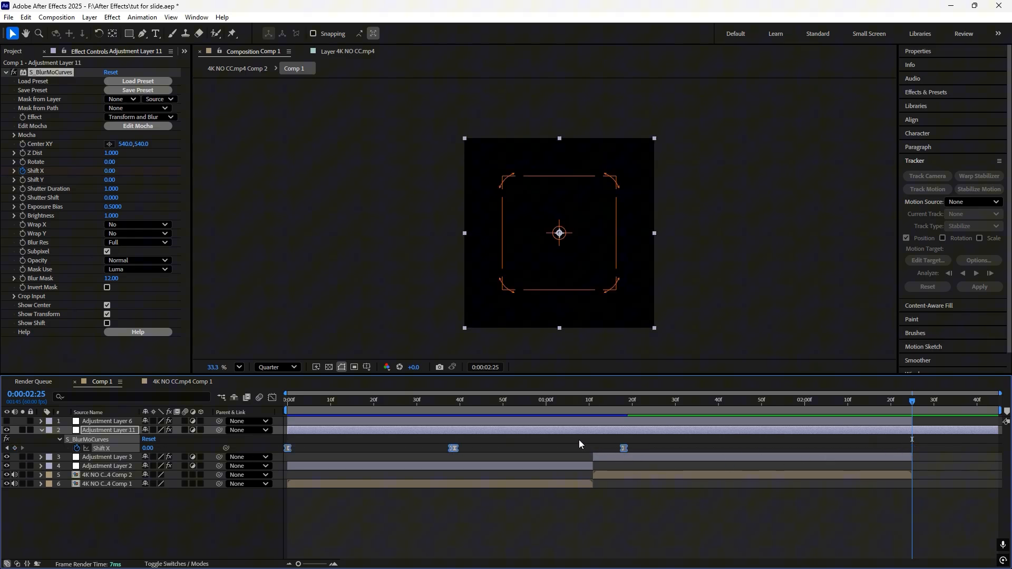
Ease the Shift X keyframes into a steep speed spike at the cut and add Adjustment Layer 12
click(584, 400)
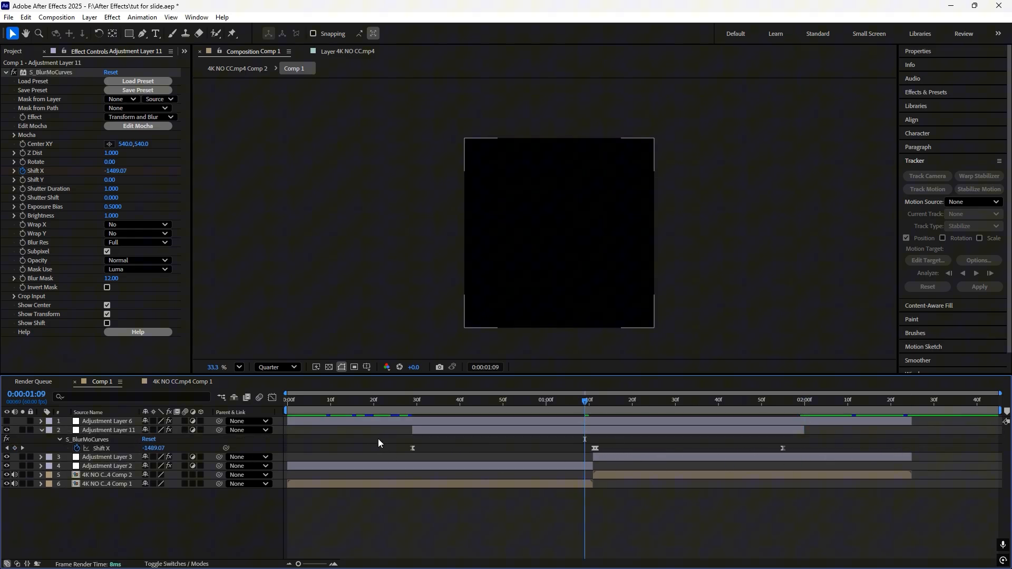
click(108, 430)
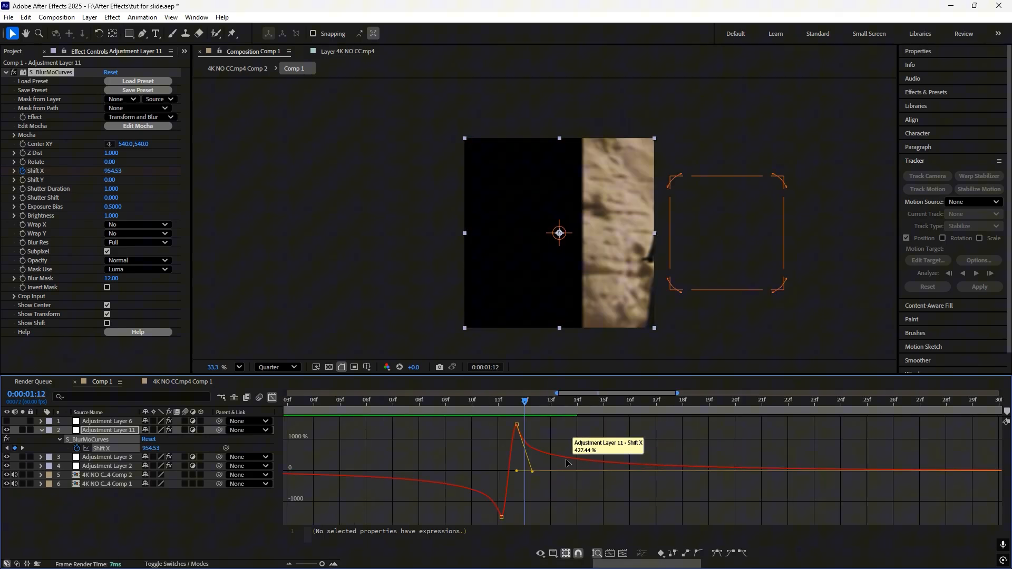
click(138, 233)
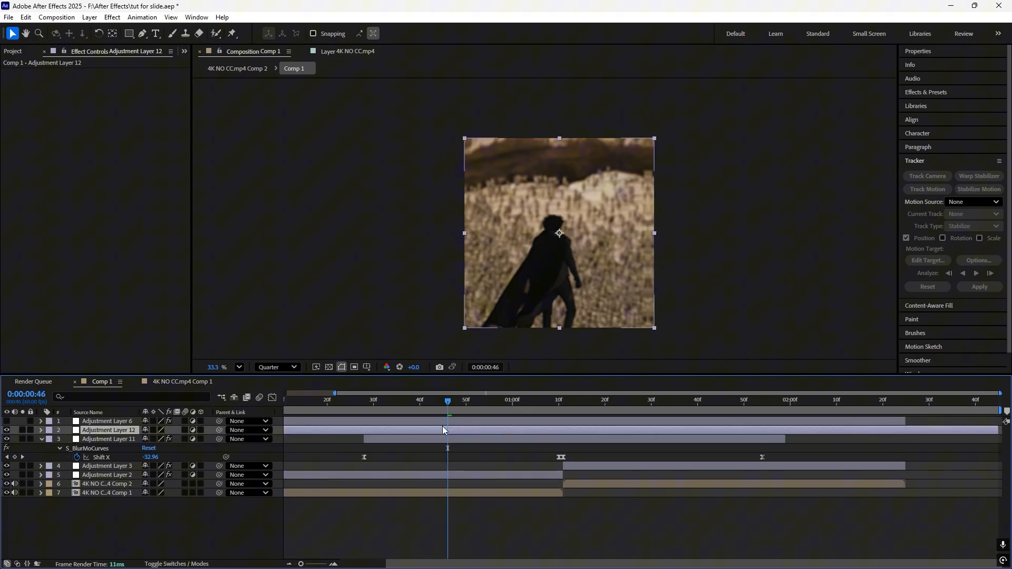
Apply Twitch with Amount keyframed 0 → 32 → 0 around the cut, plus S_Shake with its Amplitude set
text(tw)
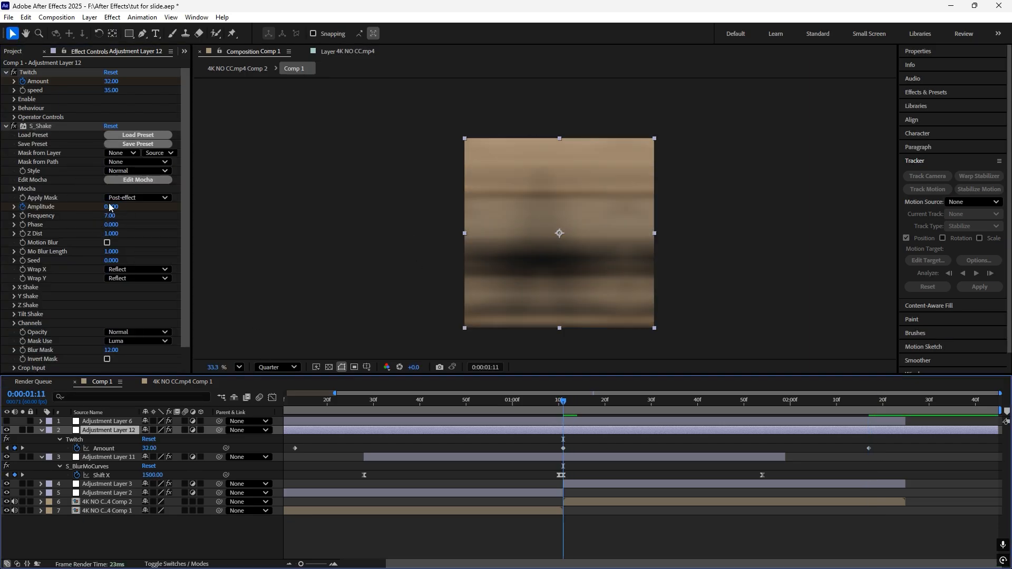
click(115, 207)
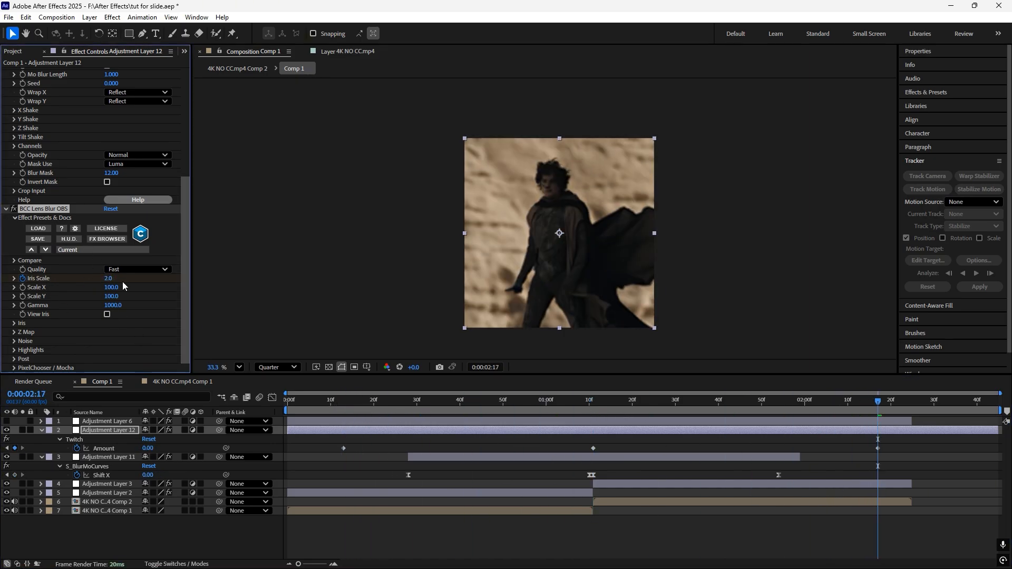
Set BCC Lens Blur Iris Shape to 3 Sides, with Amplitude and Iris Scale keyframed to match Twitch
click(138, 331)
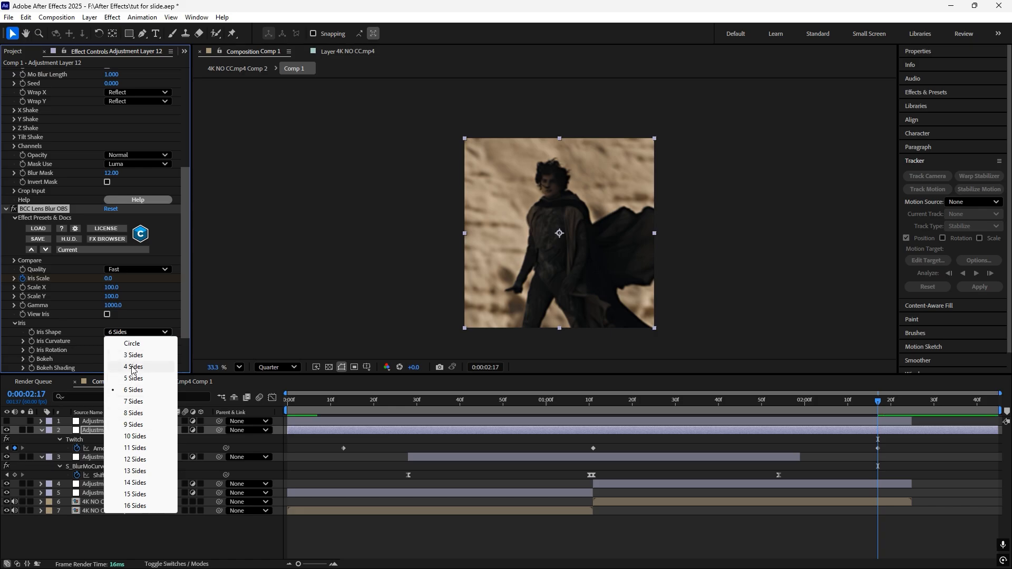
click(132, 354)
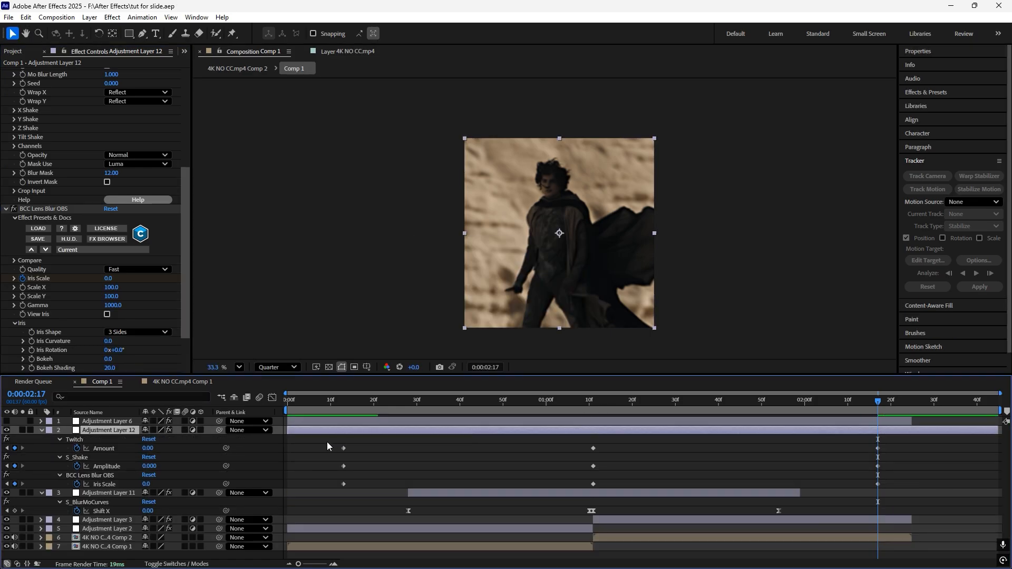